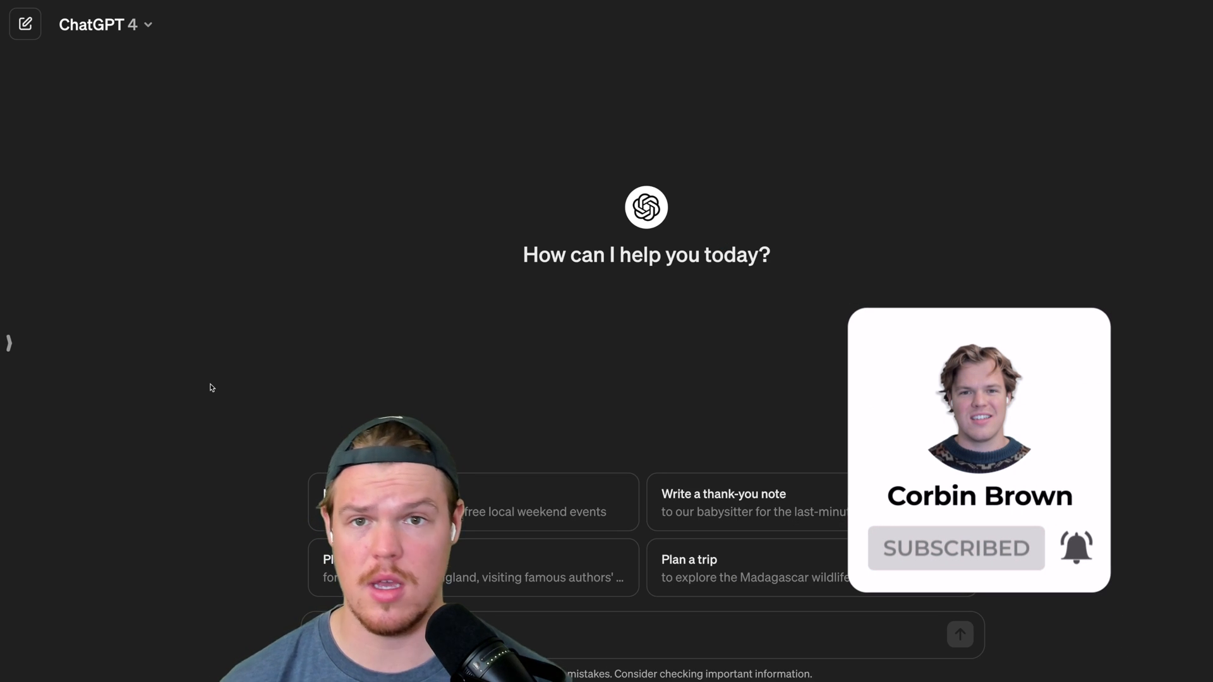
Step: Choose Sky as the read-aloud voice in Speech settings
left_click(10, 344)
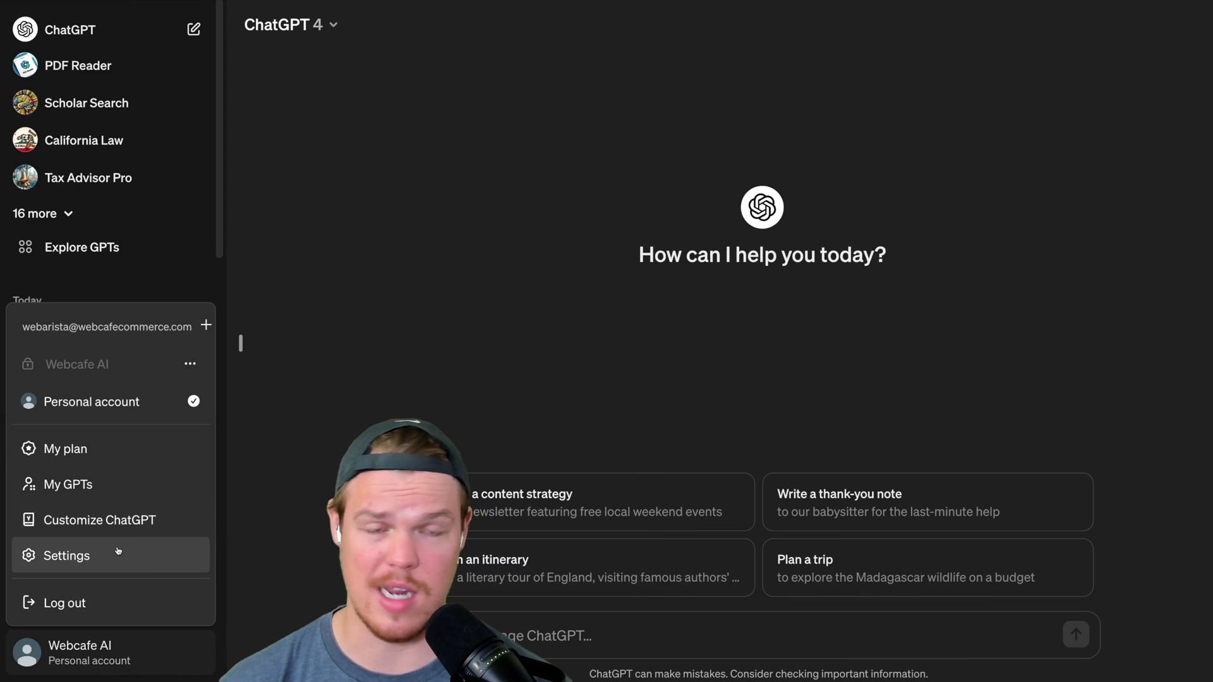
left_click(65, 555)
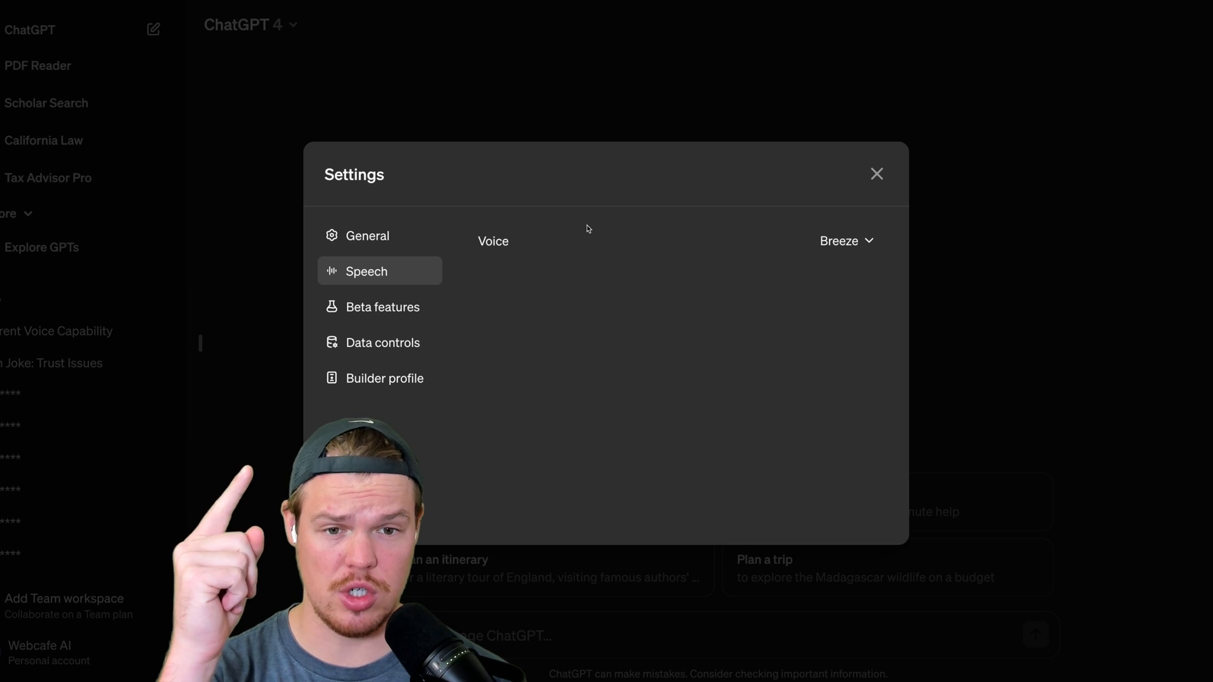
left_click(845, 241)
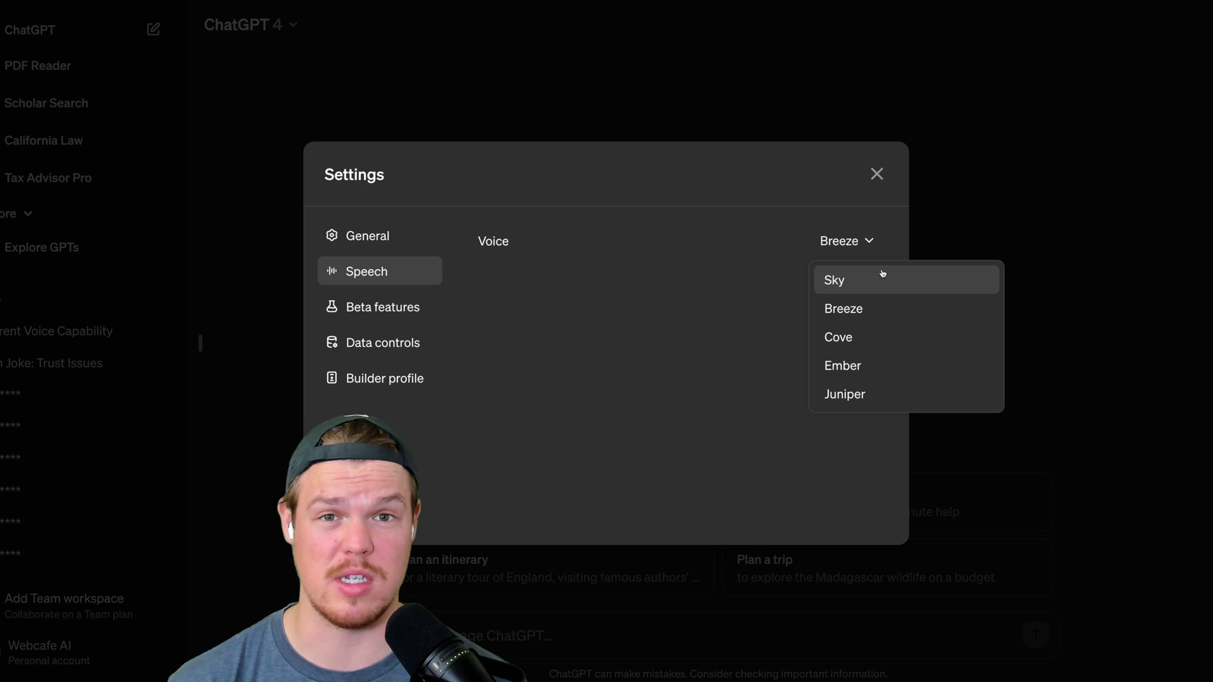
left_click(876, 173)
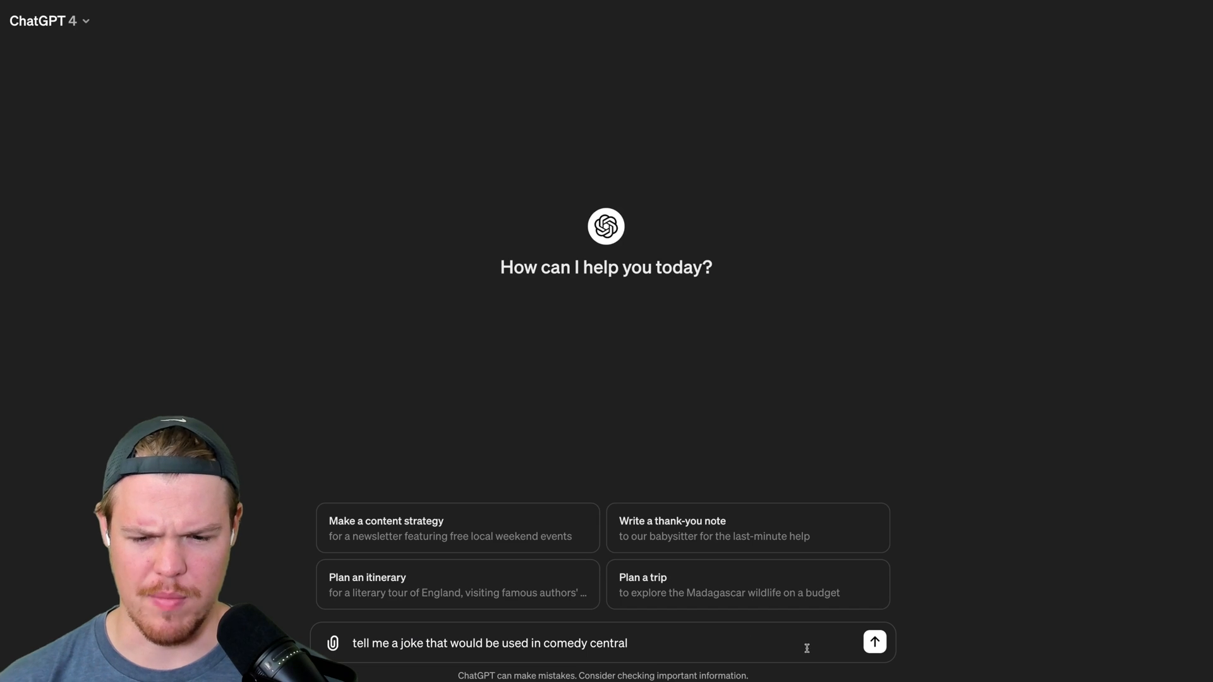
Step: Send the Comedy Central joke request and play the atoms, impasta and traveling jokes aloud
left_click(875, 642)
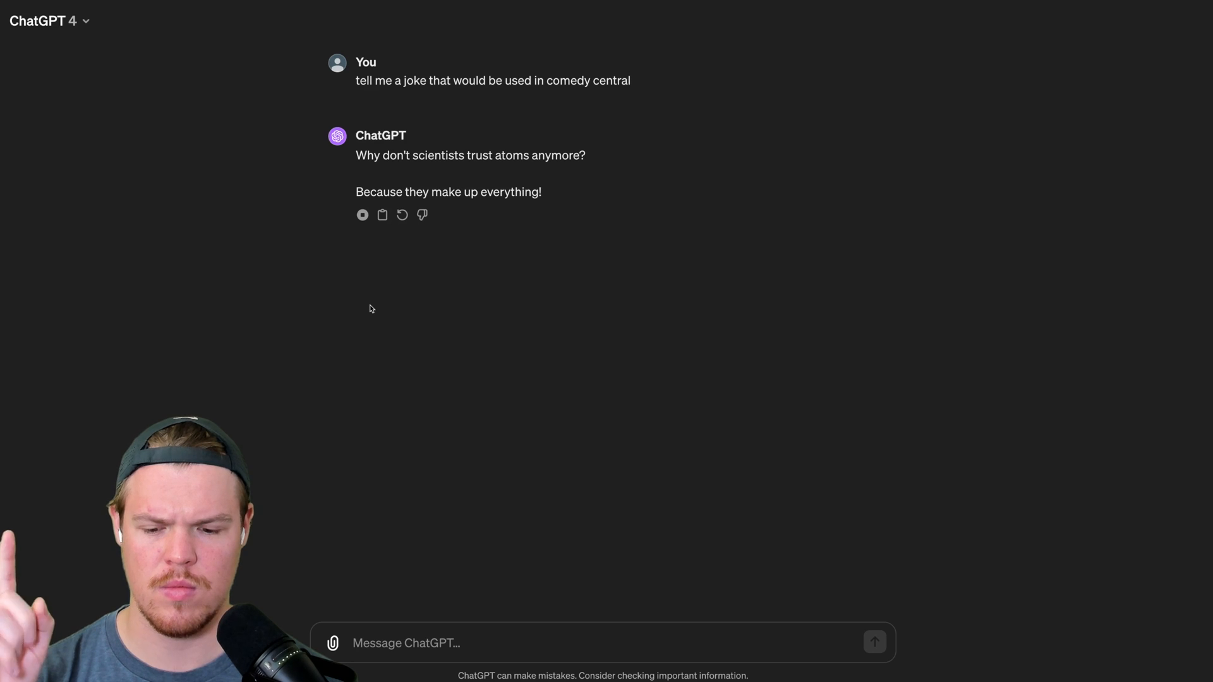
left_click(362, 215)
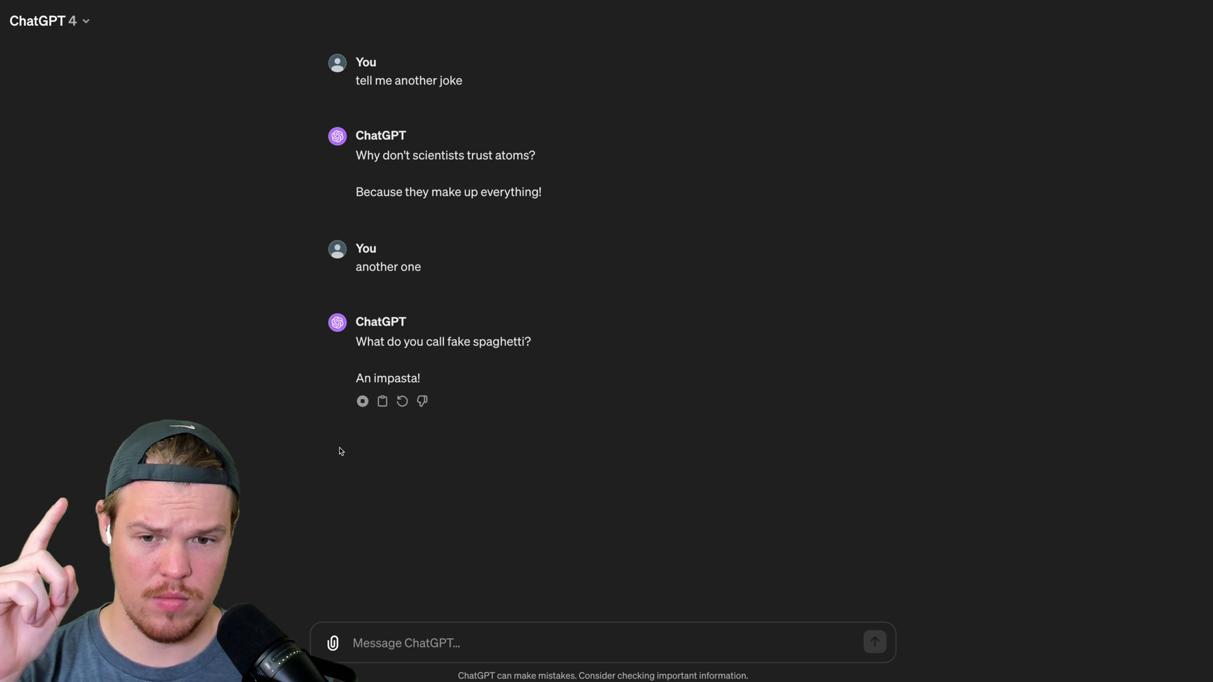
left_click(362, 400)
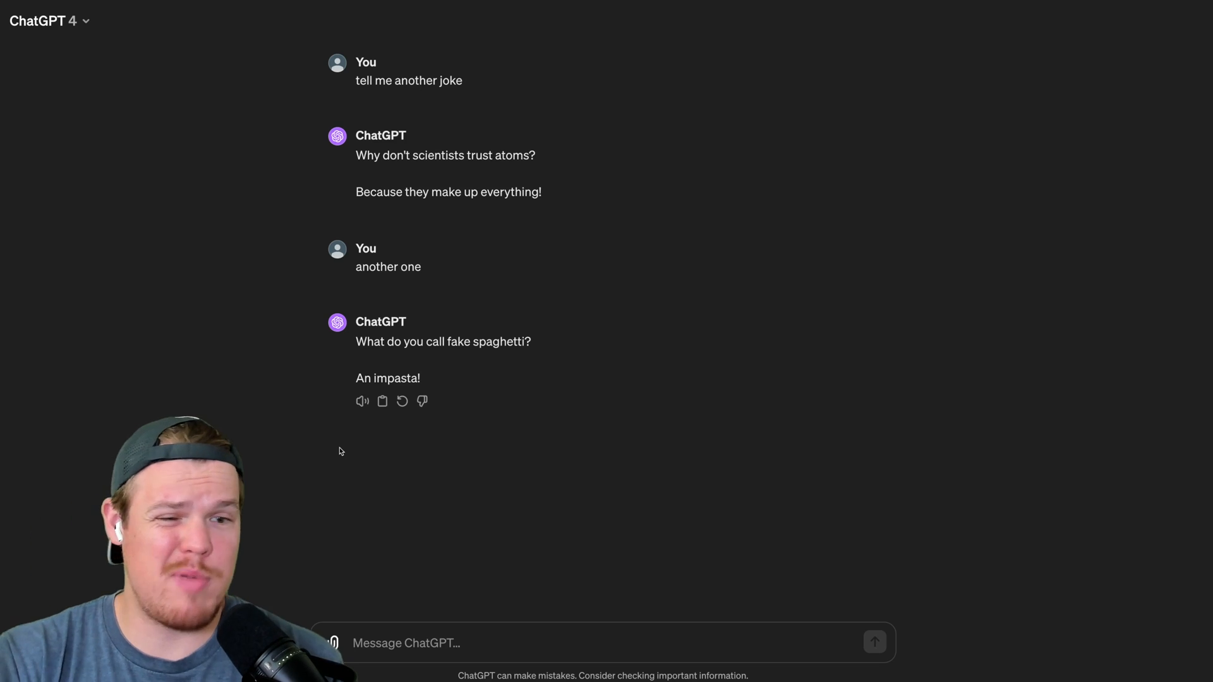
mouse_move(255, 342)
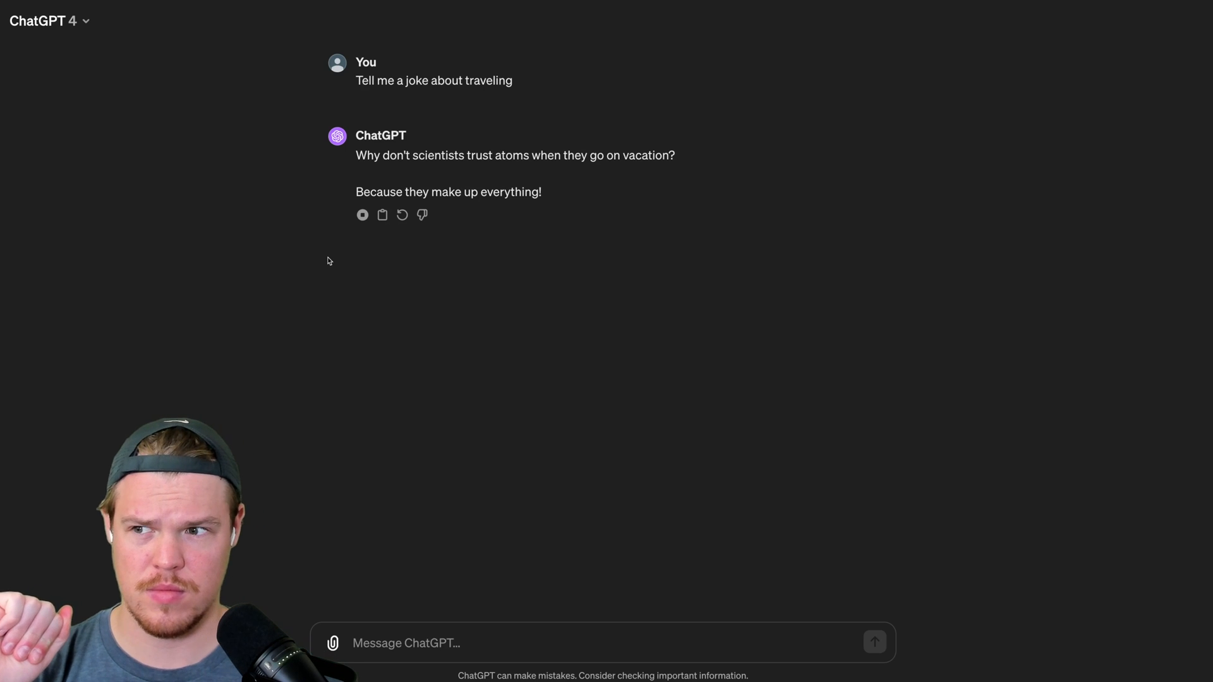
left_click(361, 214)
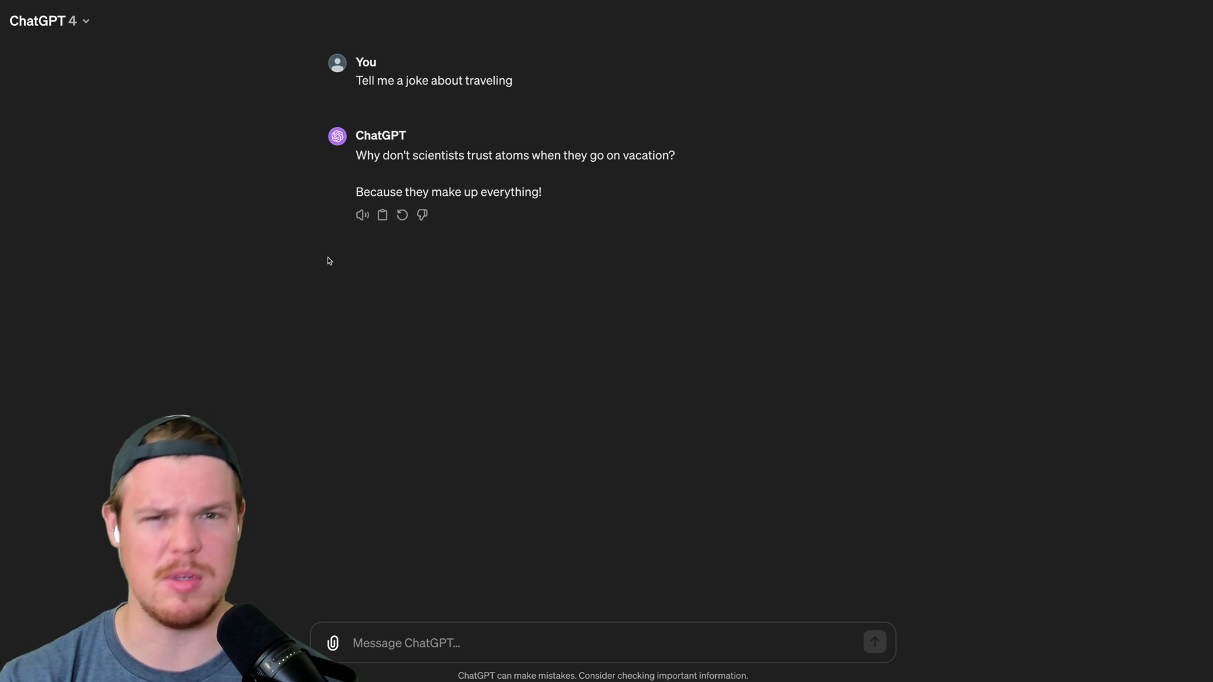
Step: Request an urgent-then-calm story, then draft a follow-up asking for a shorter version
type("Ok tell")
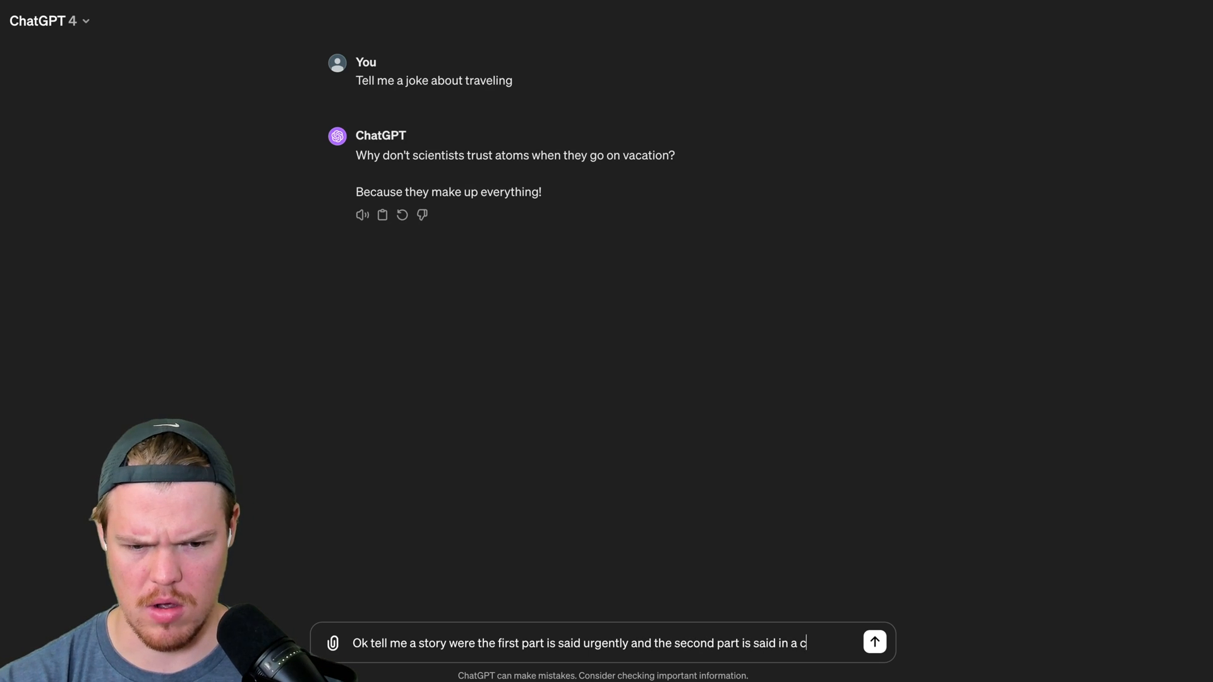
left_click(874, 642)
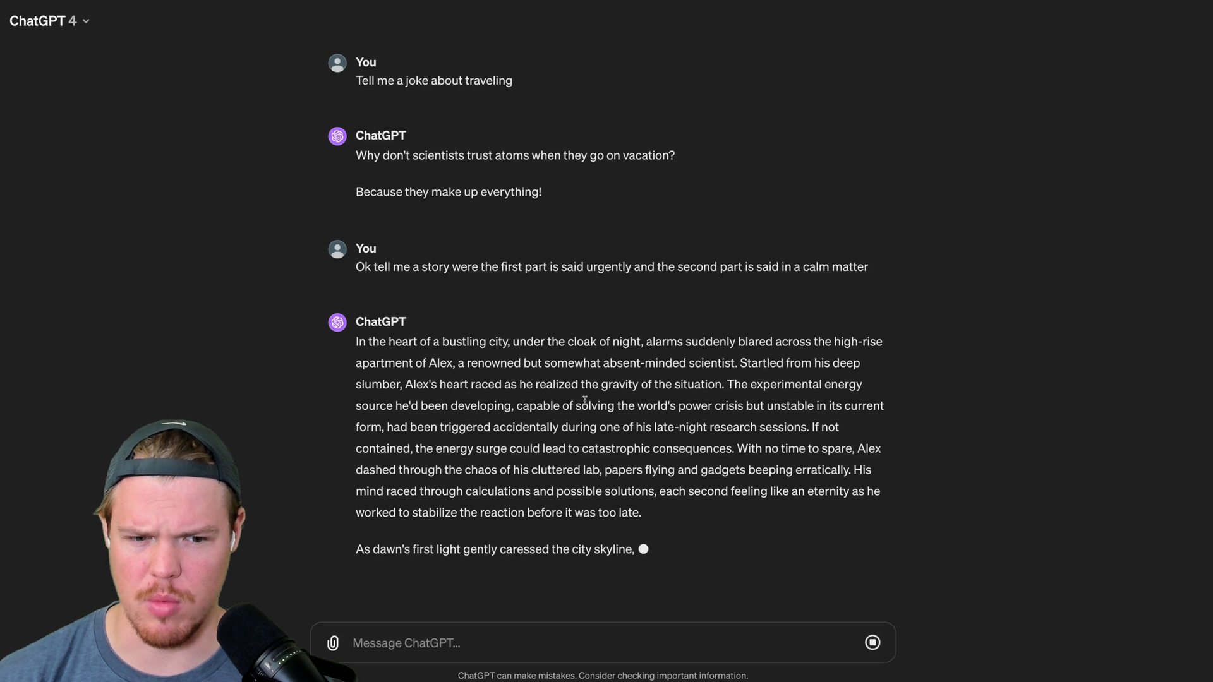
type("Shorter, and add context")
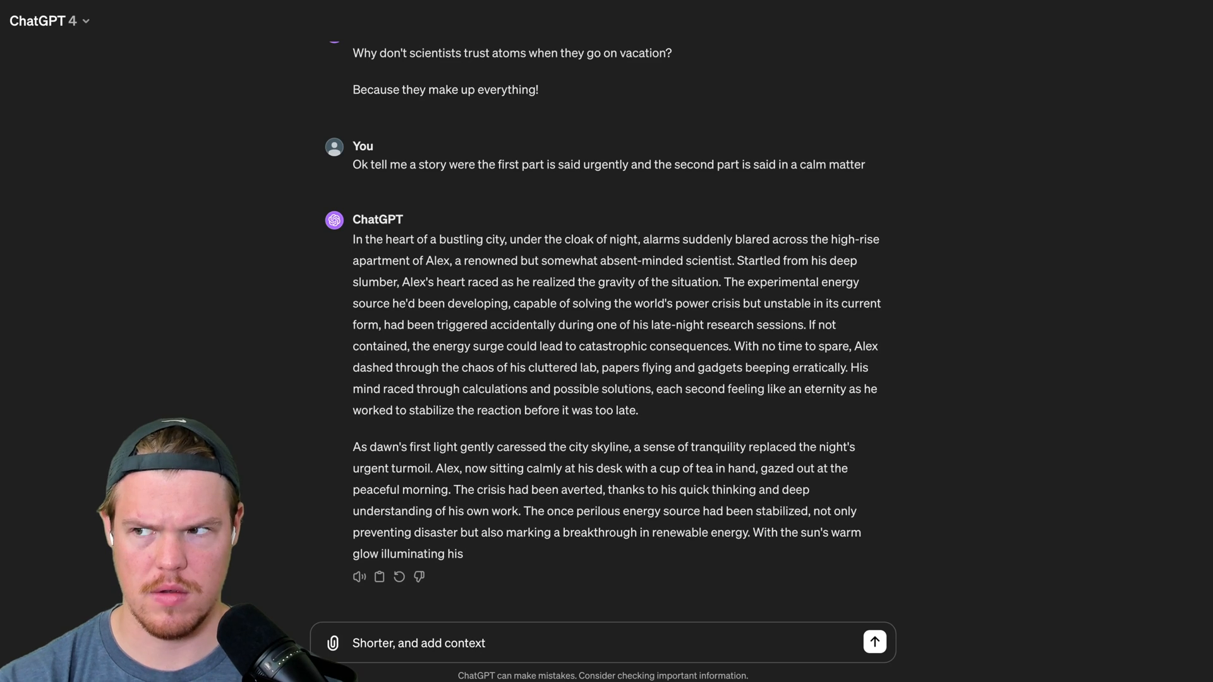
type("for the part that")
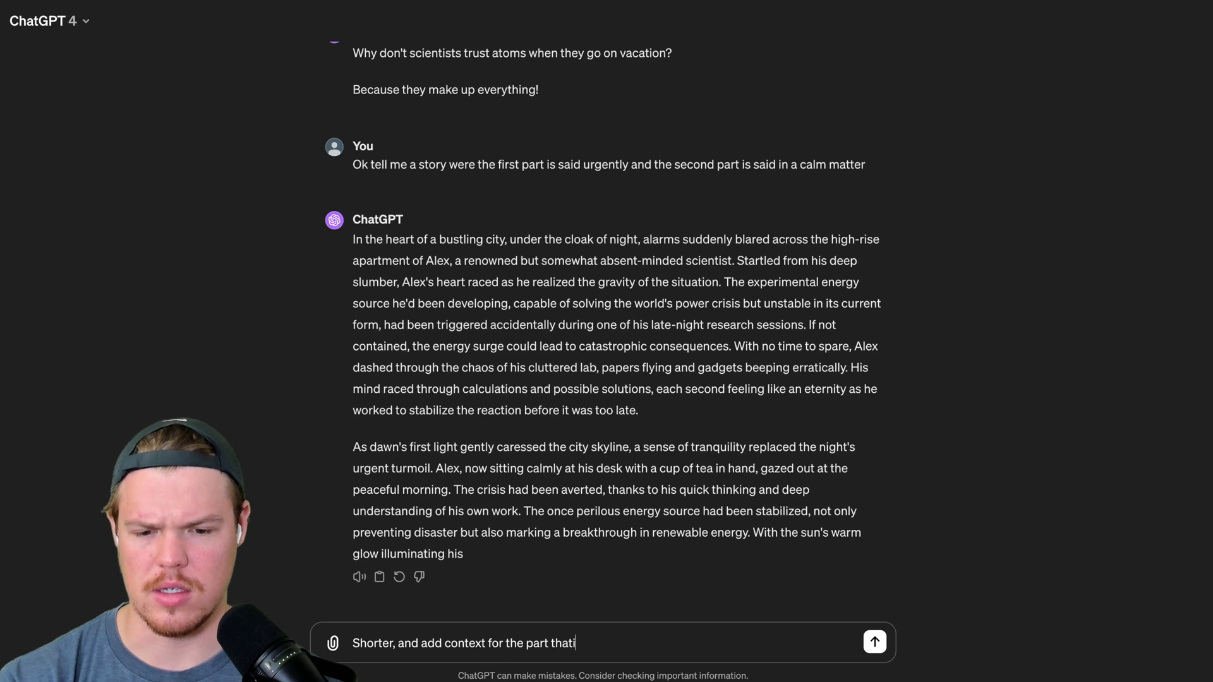
type("s urgent and the")
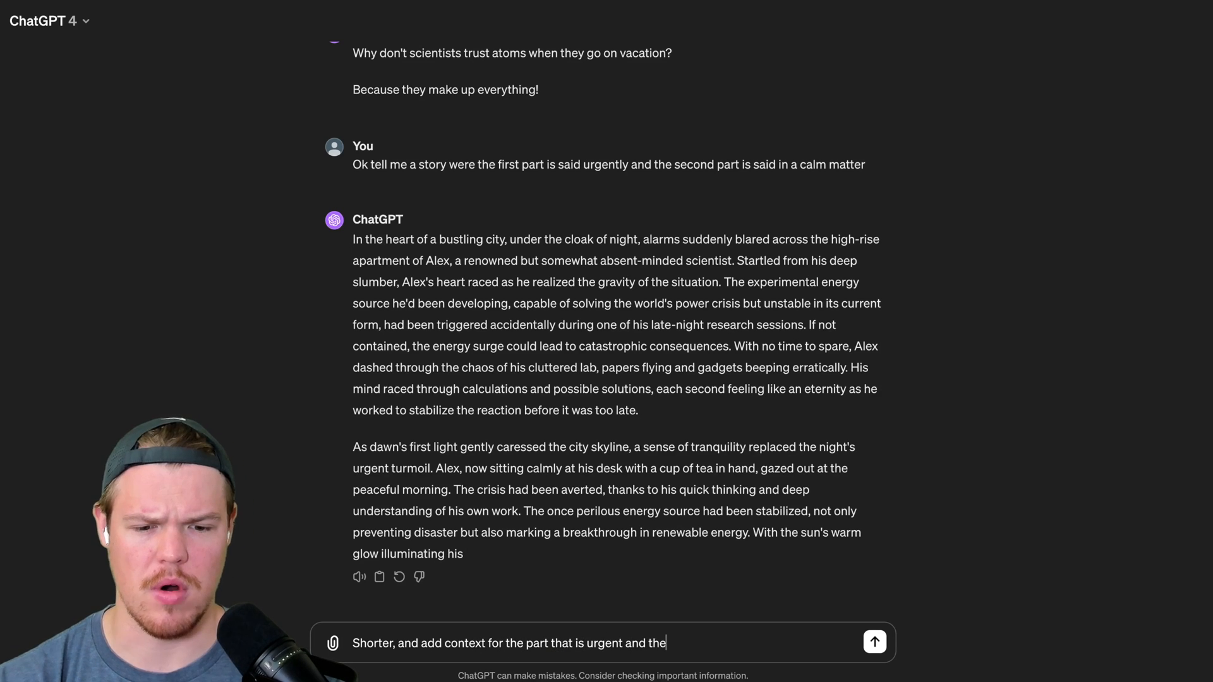
Step: Send the shorter-with-context request and draft a prompt with Urgent: and Calm: labels
left_click(874, 642)
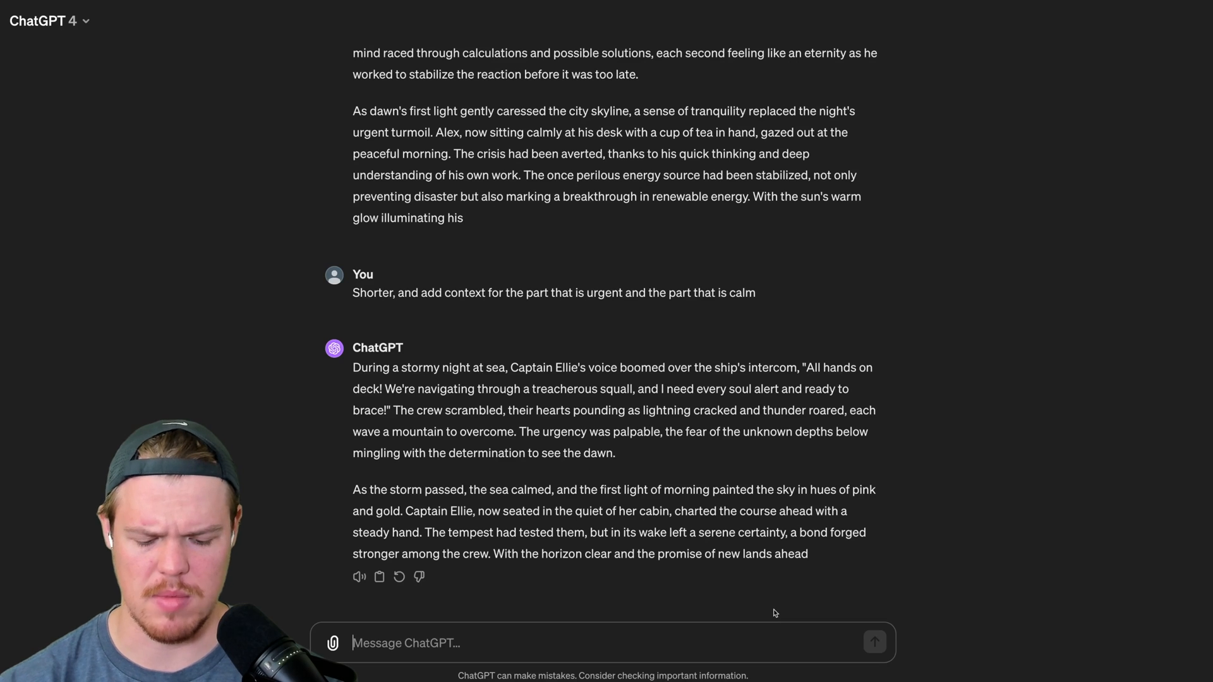
type("No place")
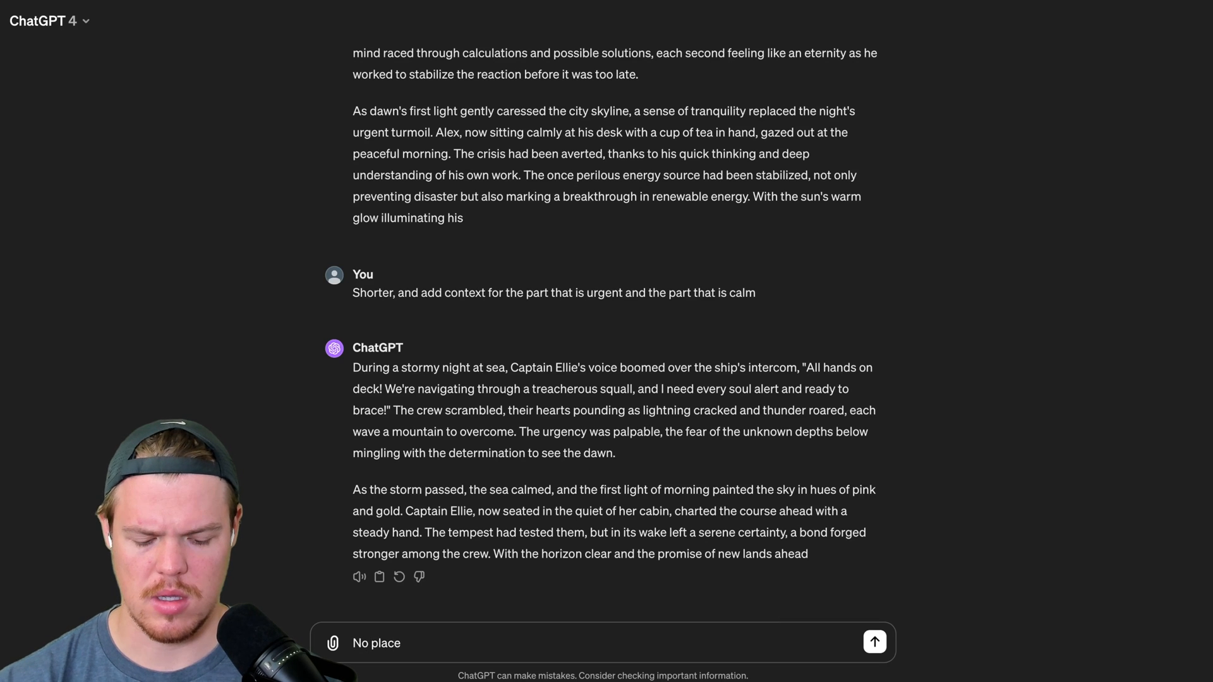
type("like this Urgent: \"")
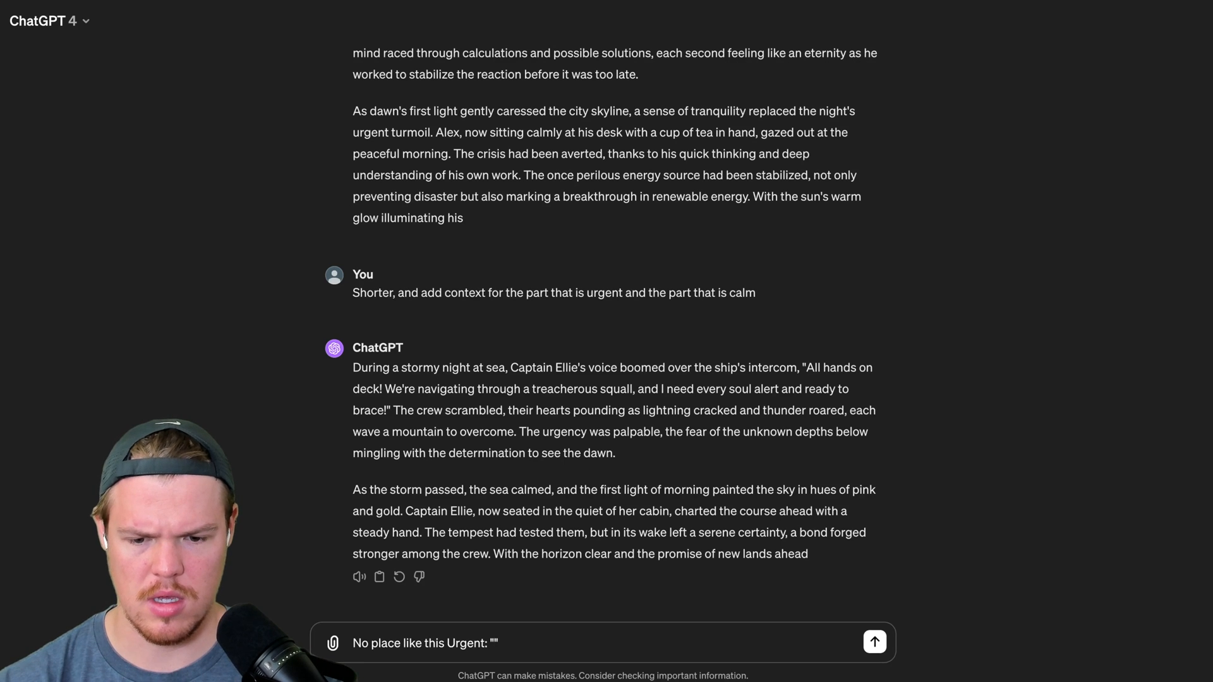
type("Calm: \"")
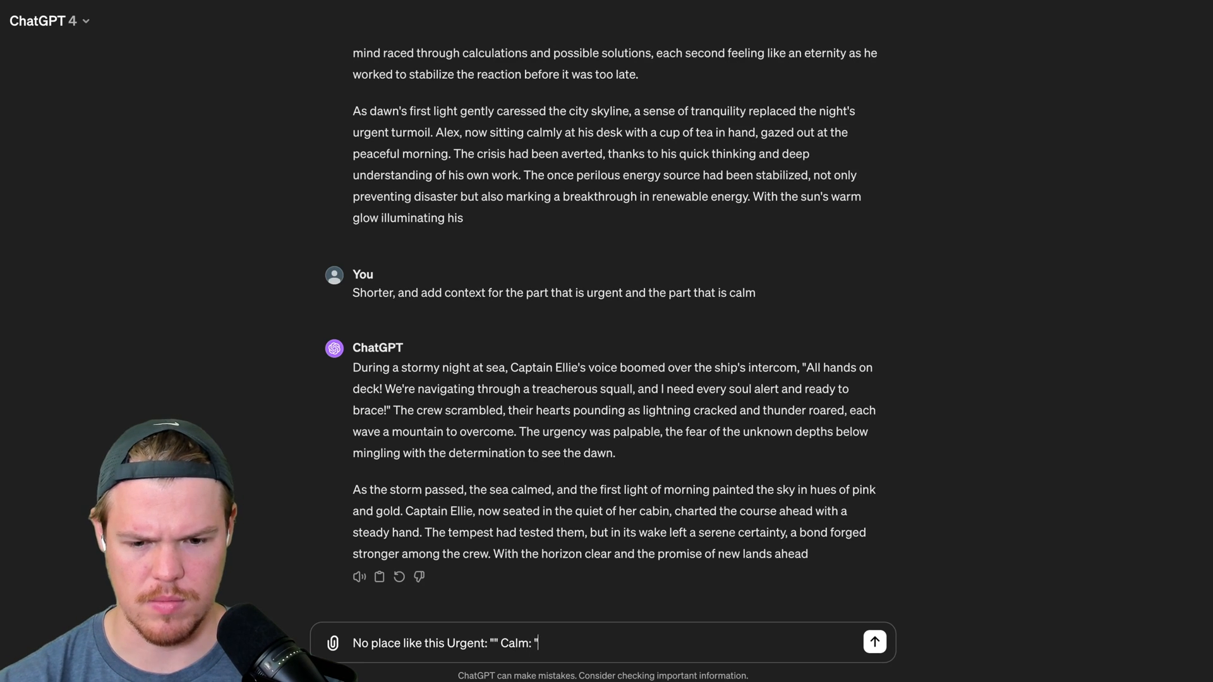
Step: Send the labelled prompt, review the dam-burst story, and select the word NOW
left_click(874, 642)
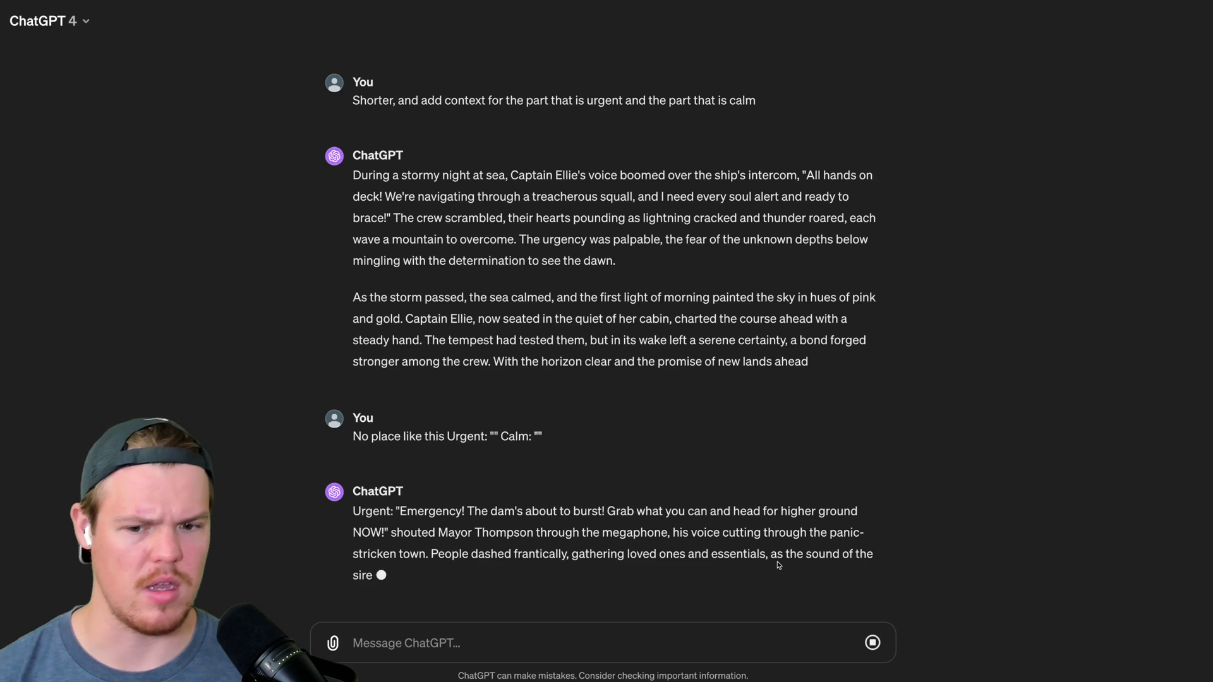
scroll("down", 3)
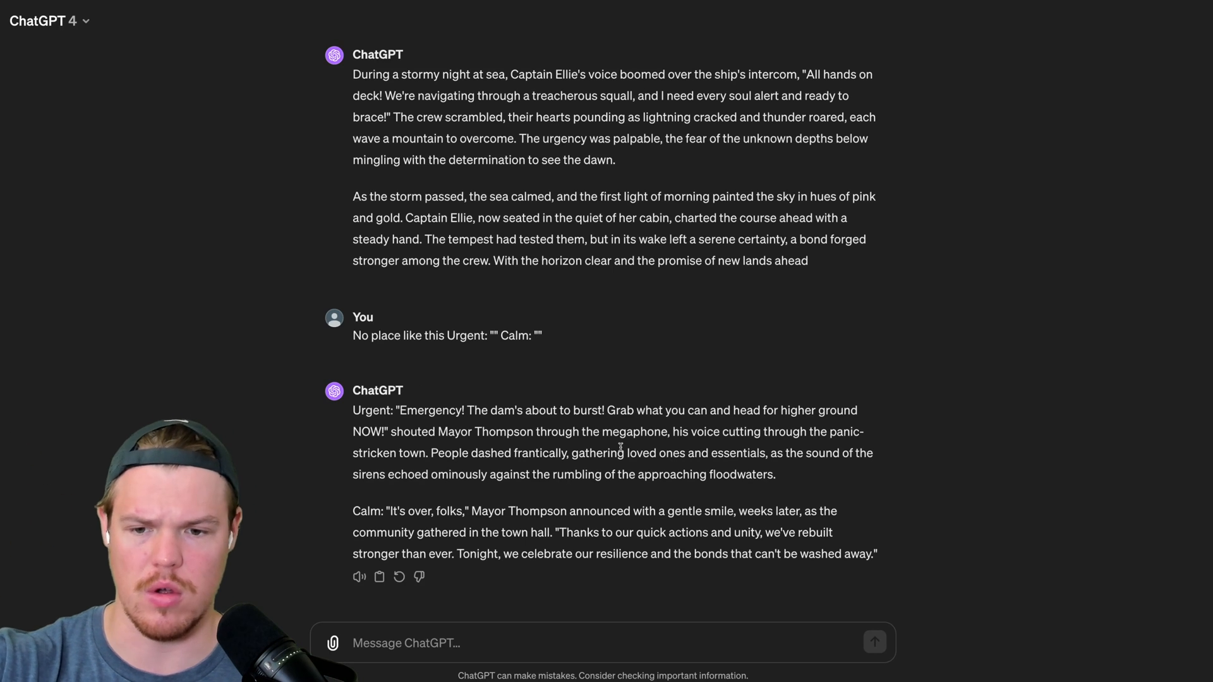
mouse_move(349, 596)
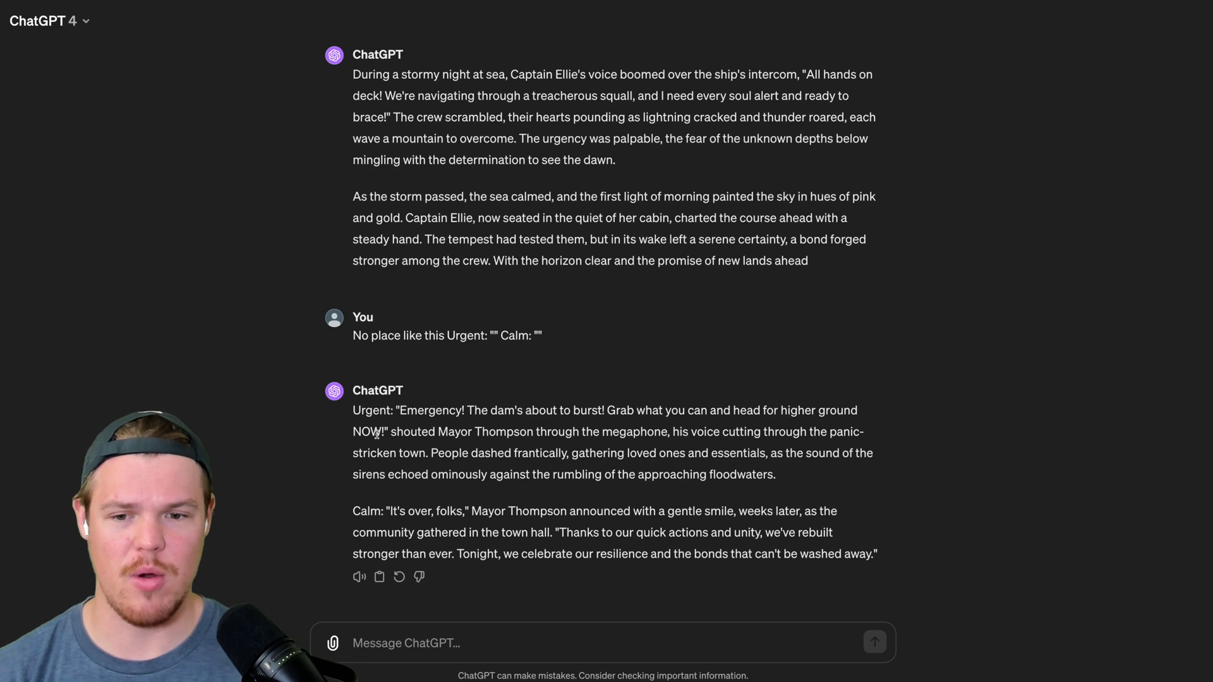
double_click(367, 432)
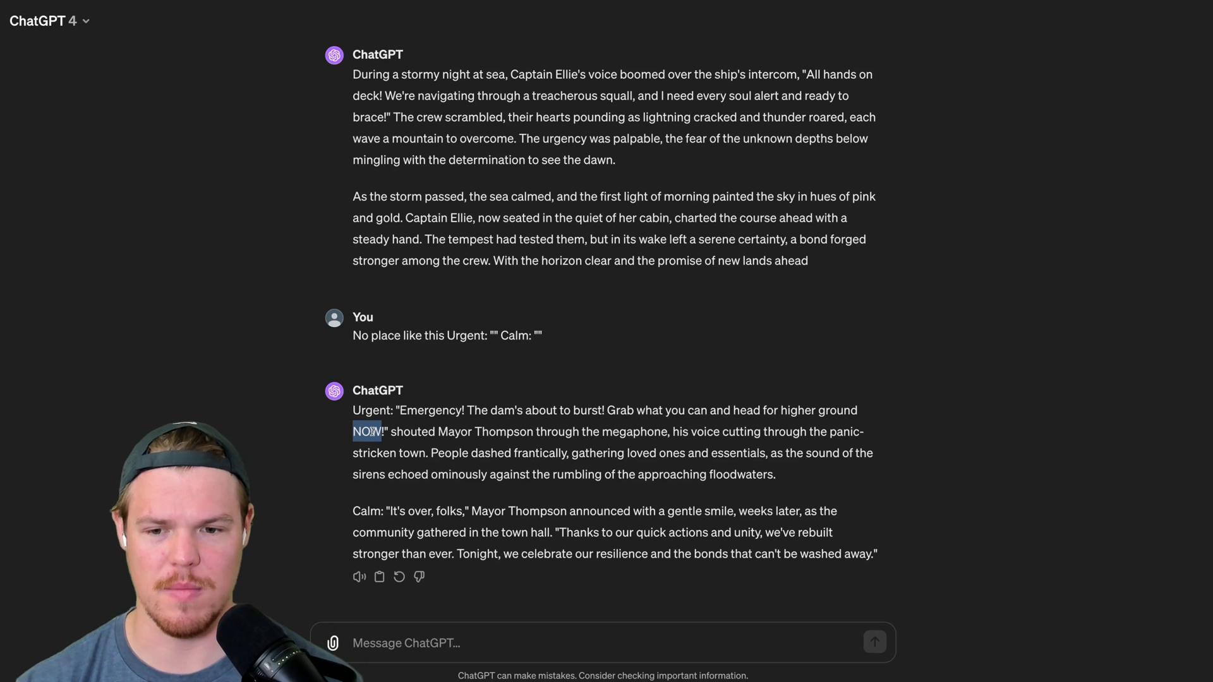